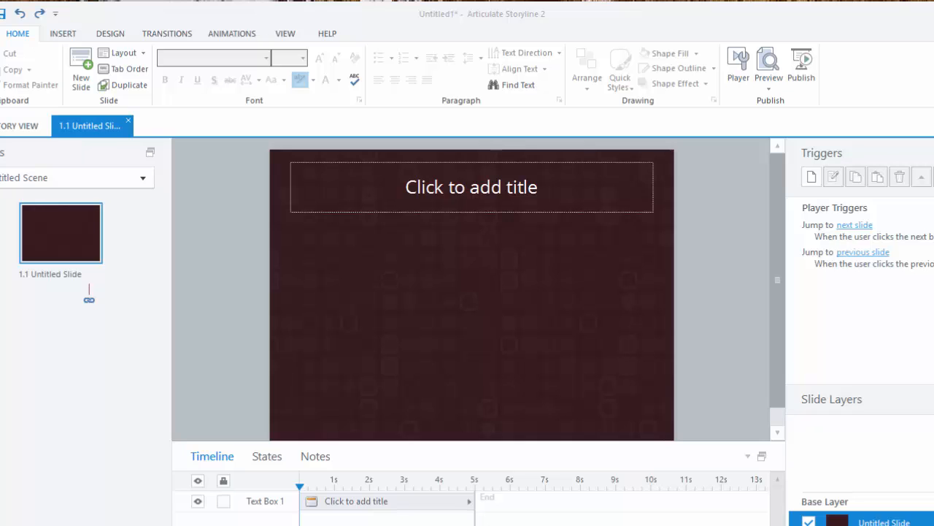
Step: Insert a slider from the Controls gallery and place it across the bottom of the slide
click(64, 34)
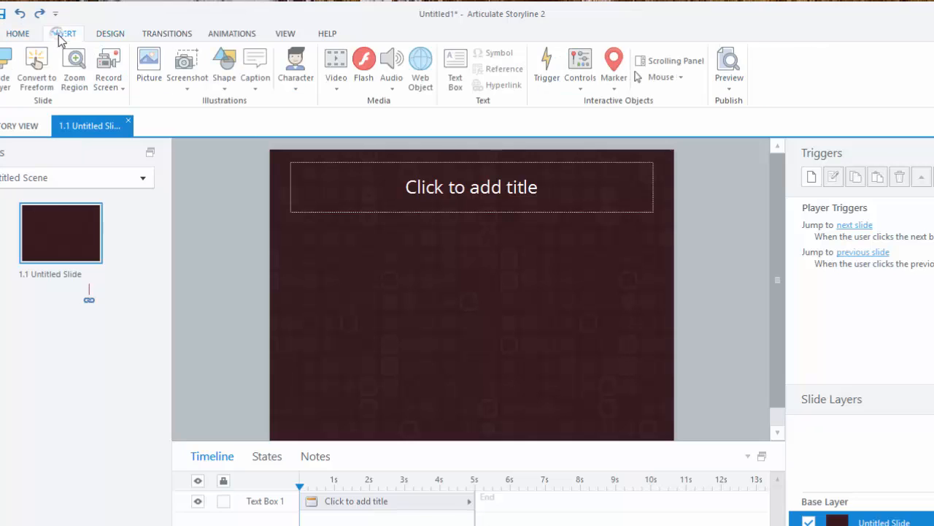
click(580, 66)
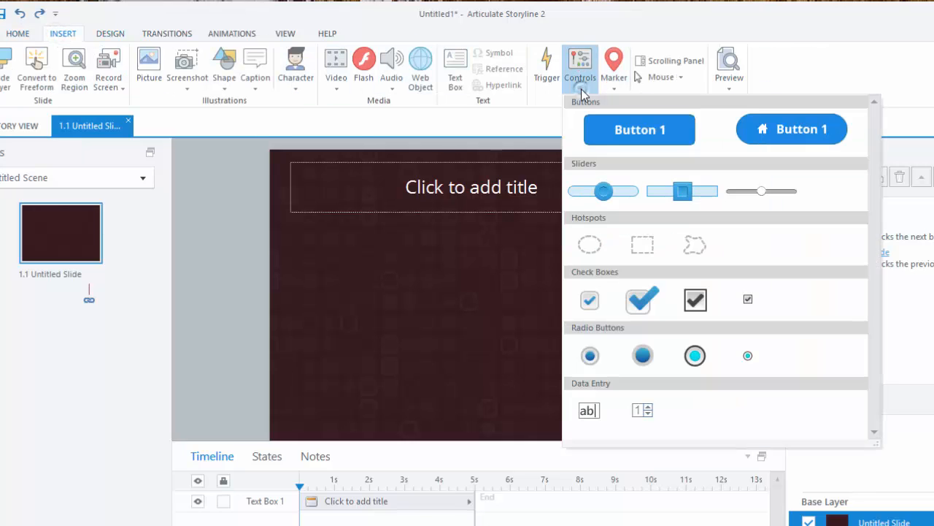
click(579, 65)
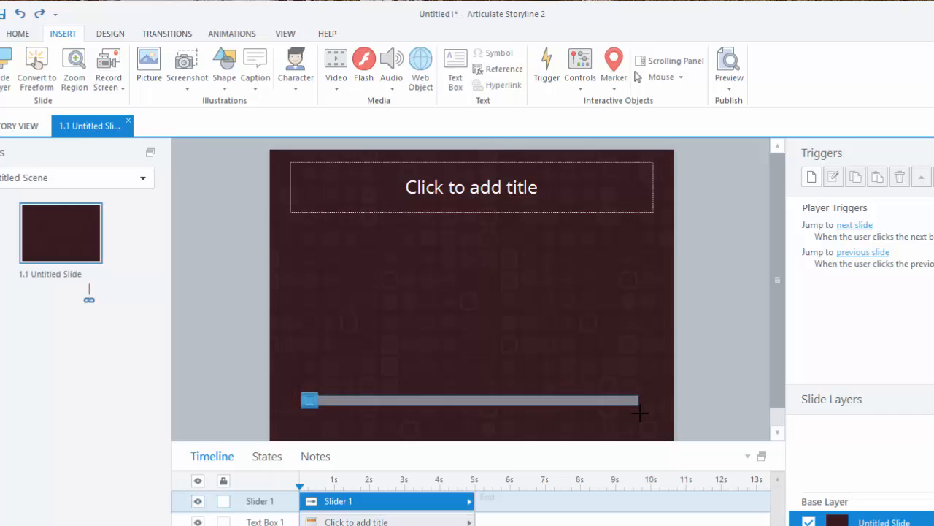
click(467, 400)
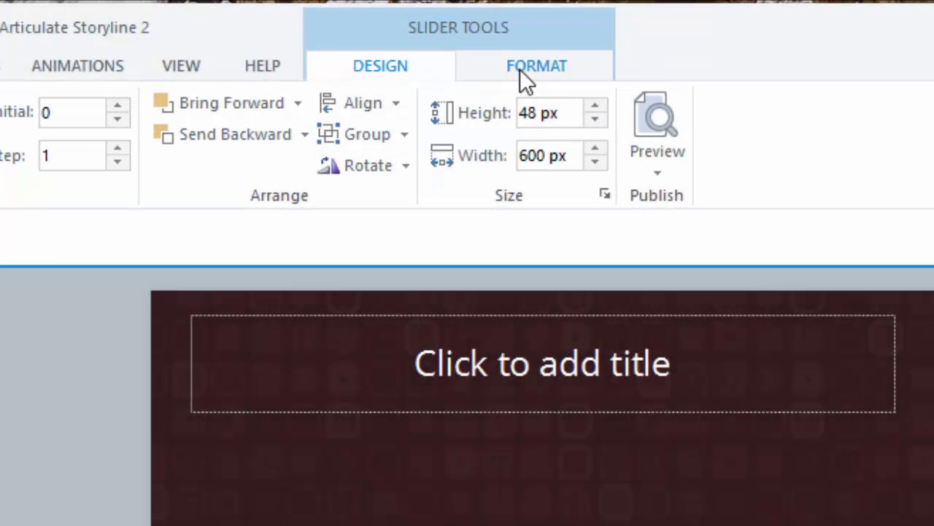
Step: Apply an orange thumb style and a pale track style to the slider
click(538, 66)
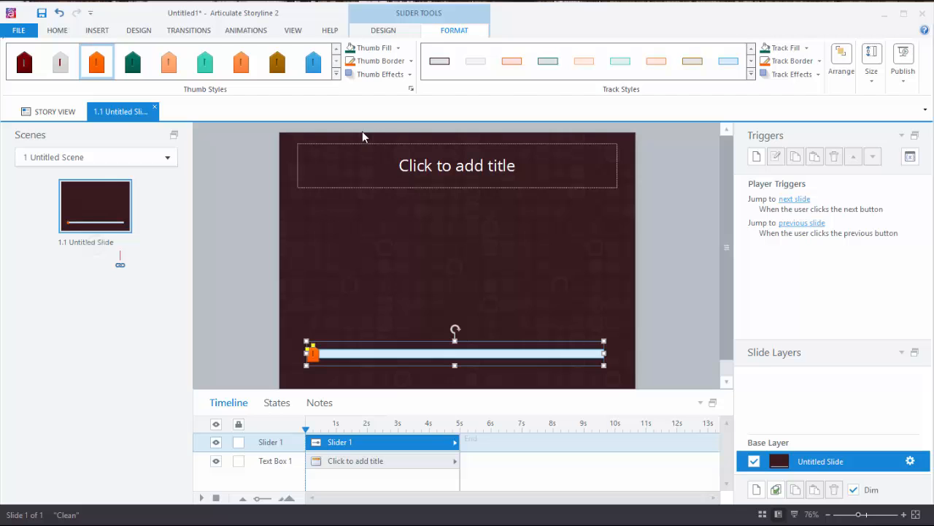
click(751, 74)
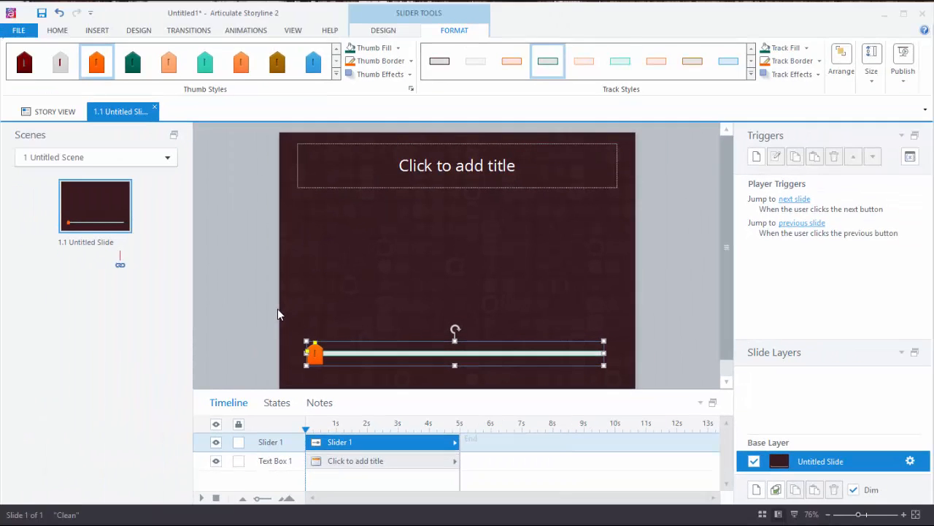
mouse_move(276, 313)
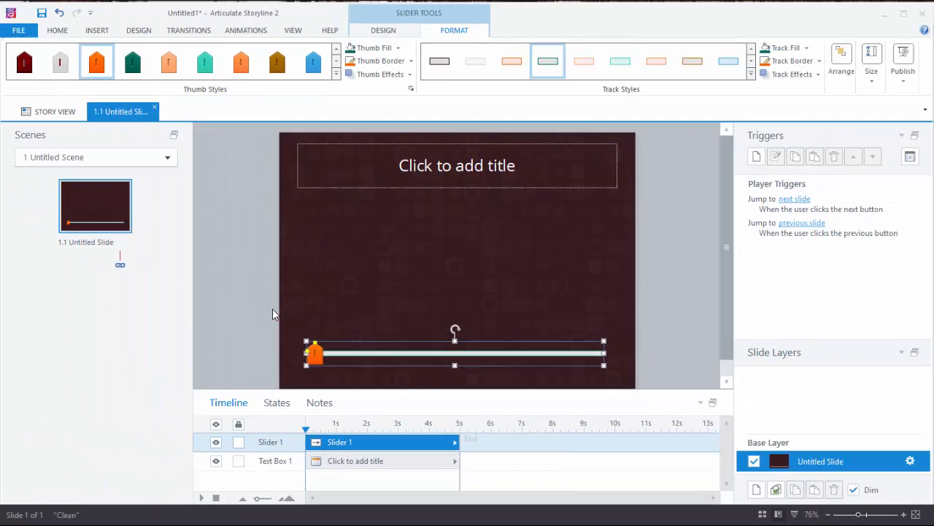
Step: Set the slider variable to myslider1, initial value 5, updating while the slider is dragged
click(383, 29)
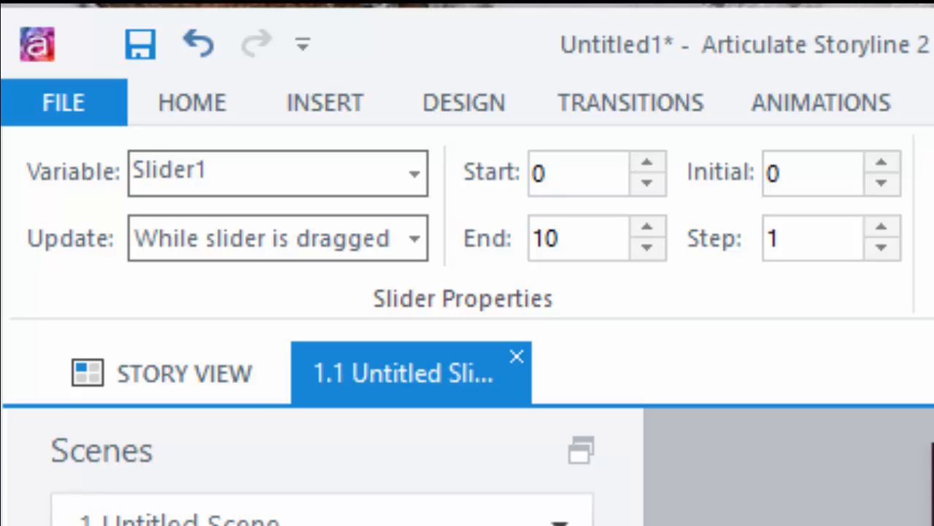
click(277, 172)
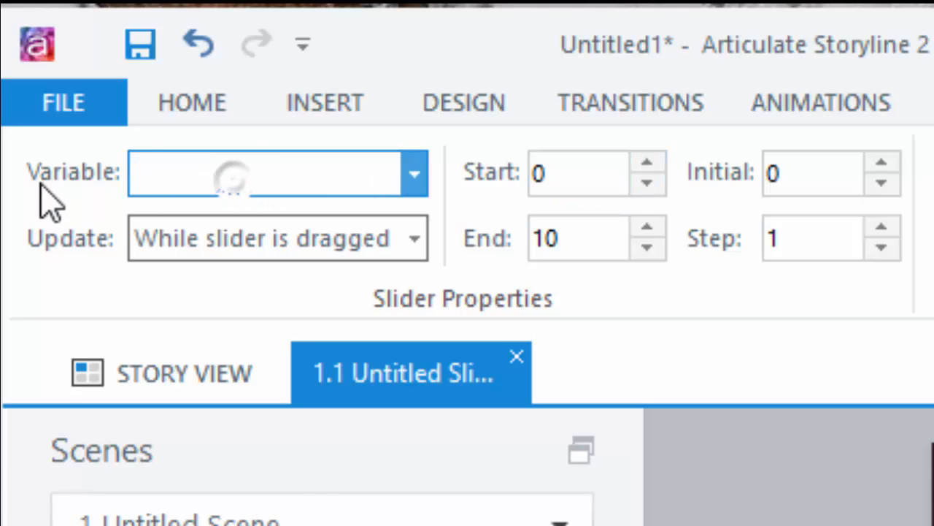
text(m)
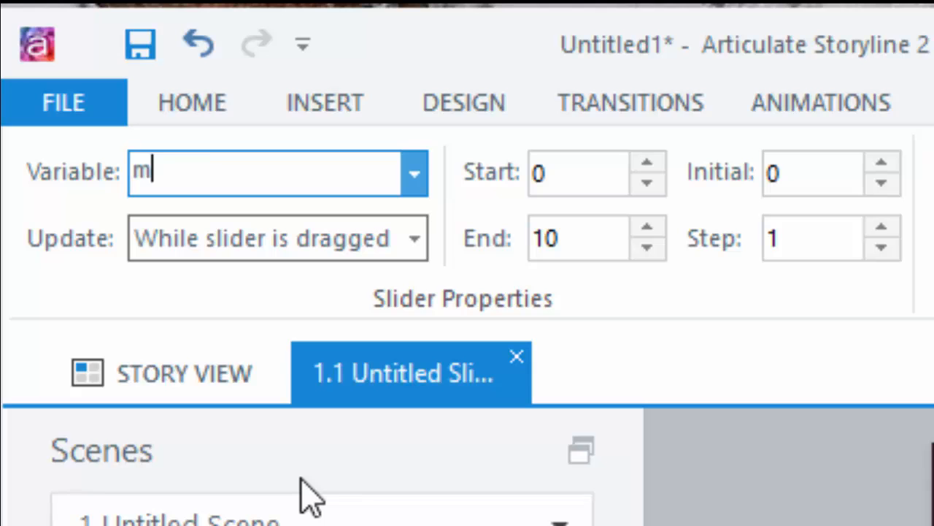
text(yslider)
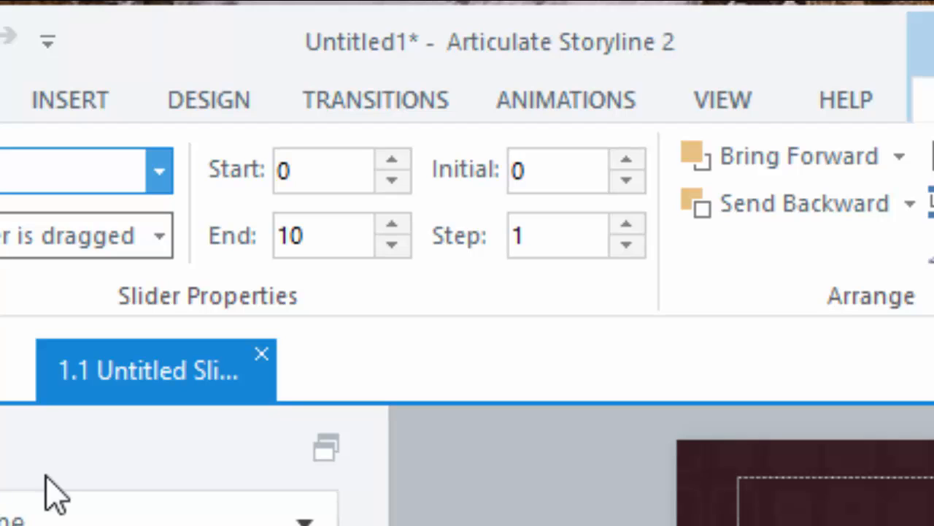
mouse_move(204, 409)
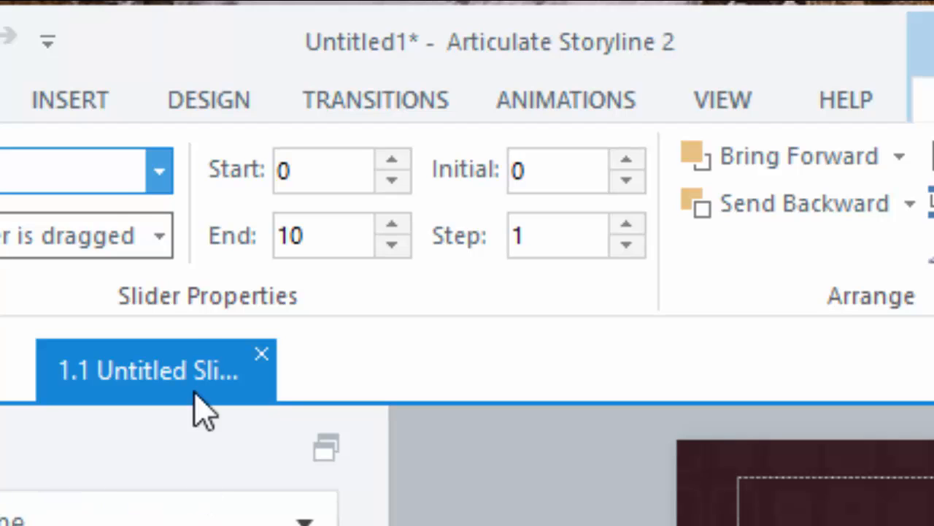
click(556, 170)
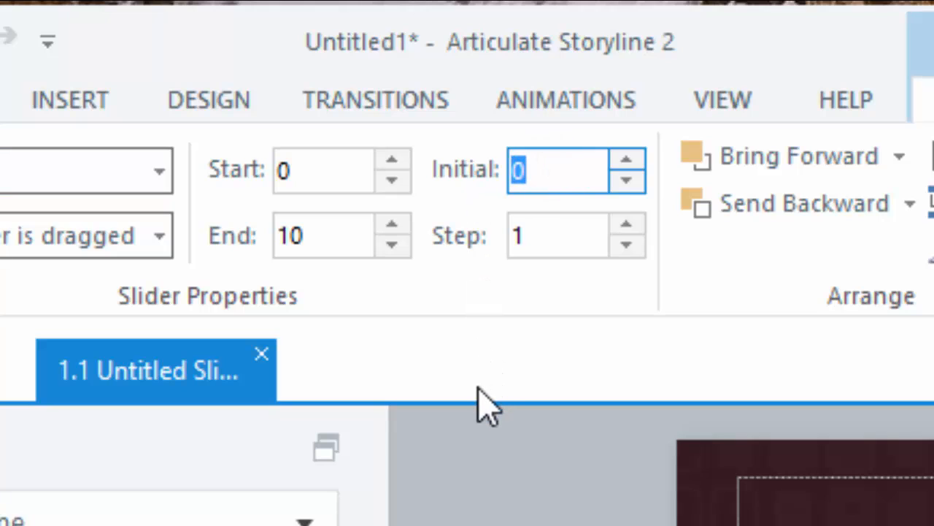
text(5)
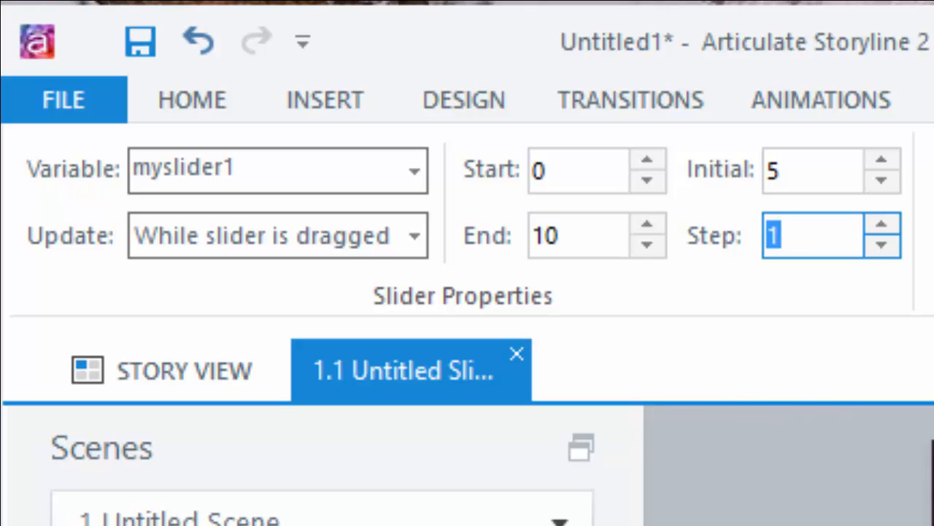
mouse_move(752, 358)
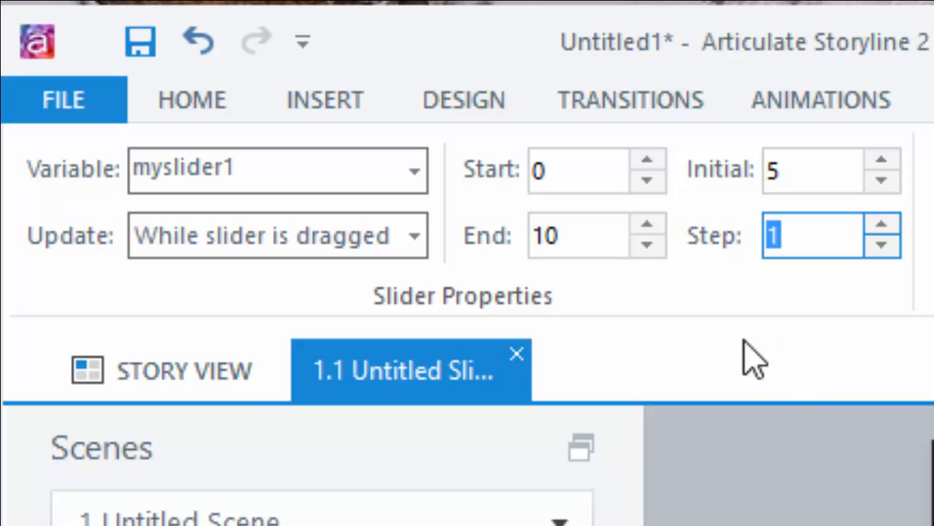
click(414, 235)
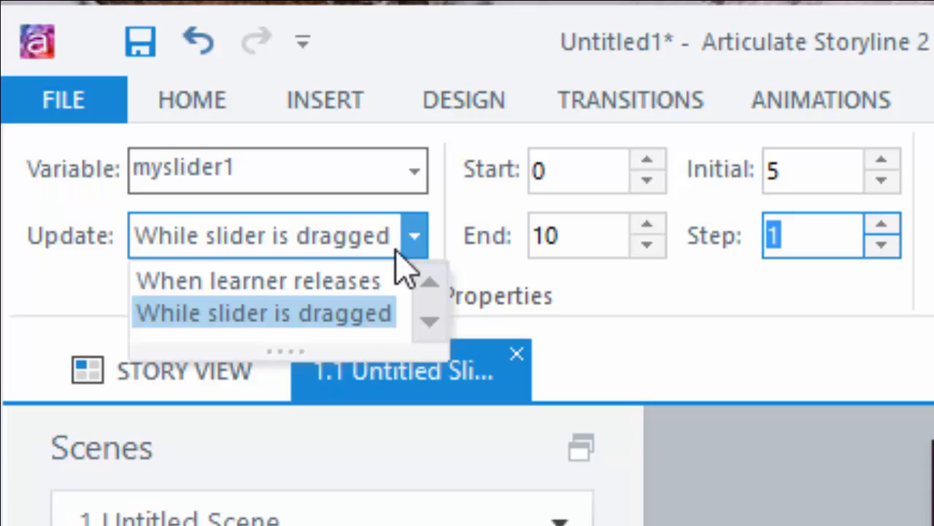
click(263, 312)
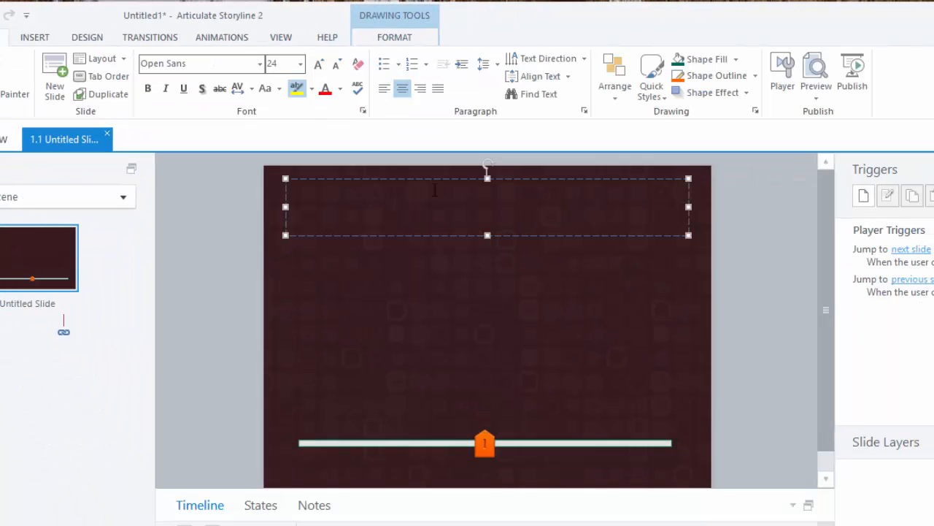
Step: Insert a reference to myslider1 into the title text so it reads %myslider1%
click(35, 38)
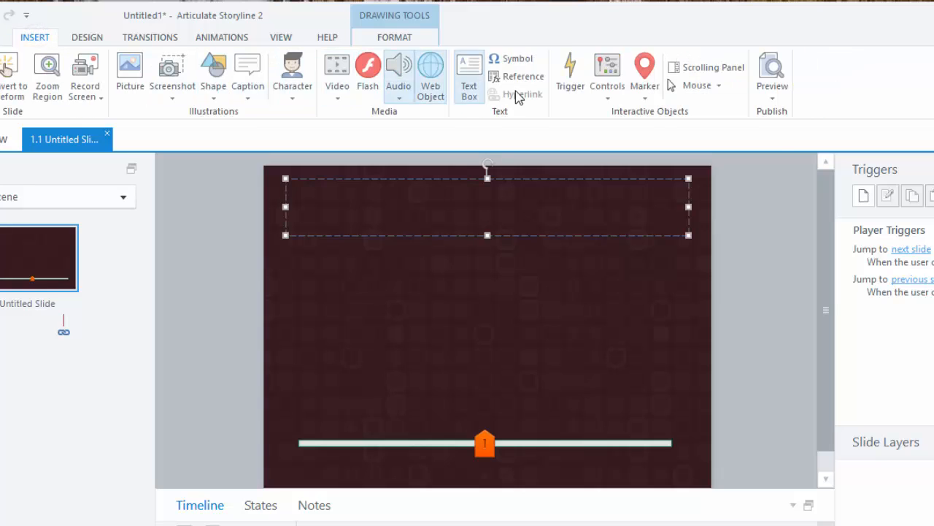
click(523, 76)
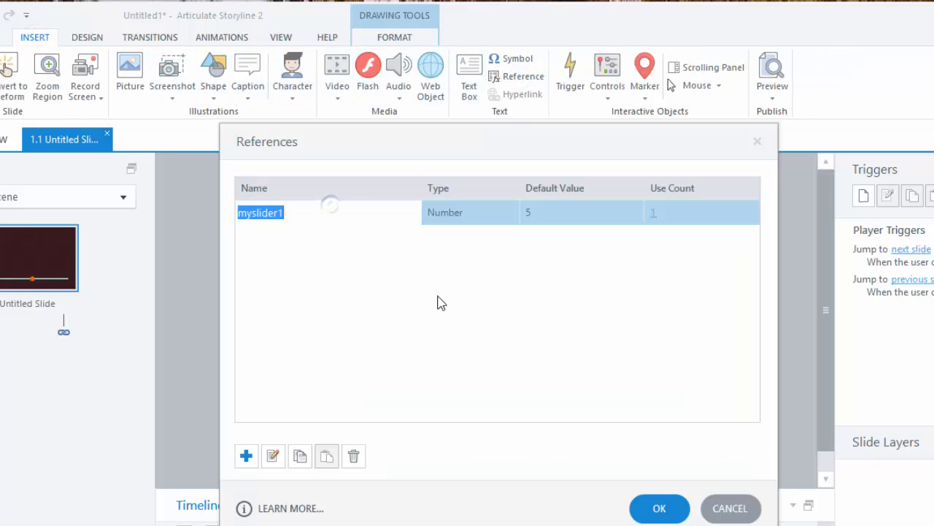
click(659, 508)
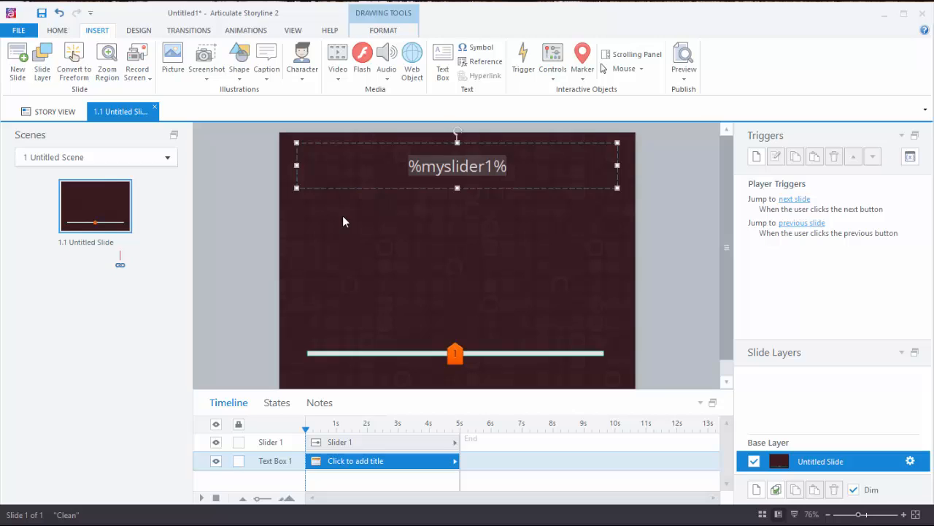
Step: Preview this slide and drag the slider to about 9, 2, 8 and back to 0, watching the title
click(684, 61)
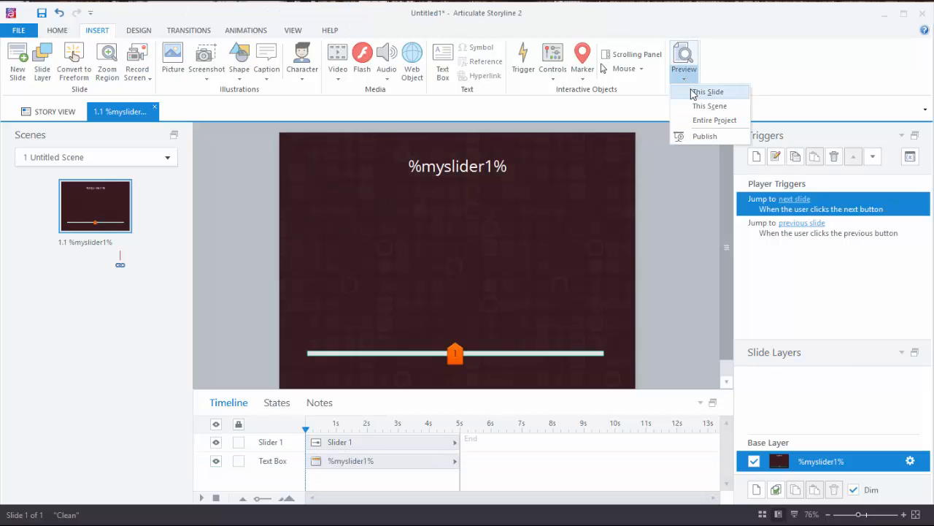
click(708, 90)
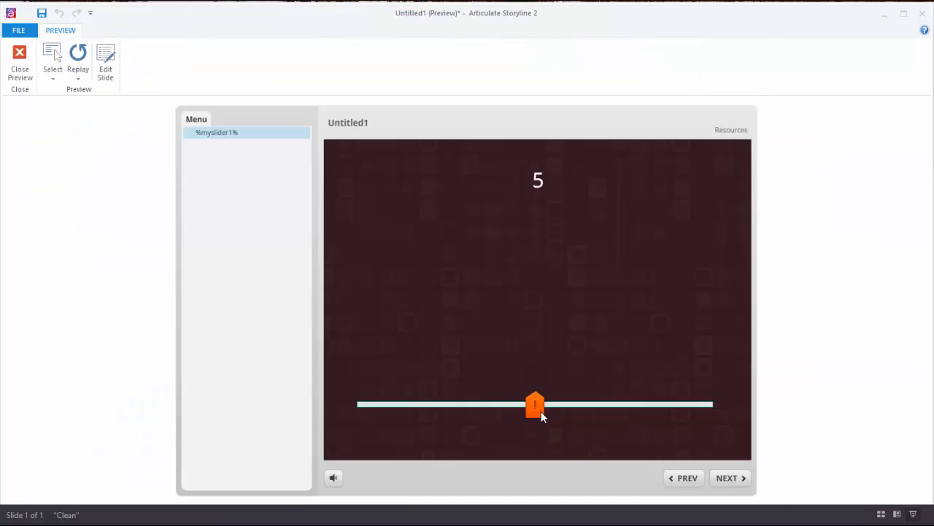
drag(534, 405, 668, 405)
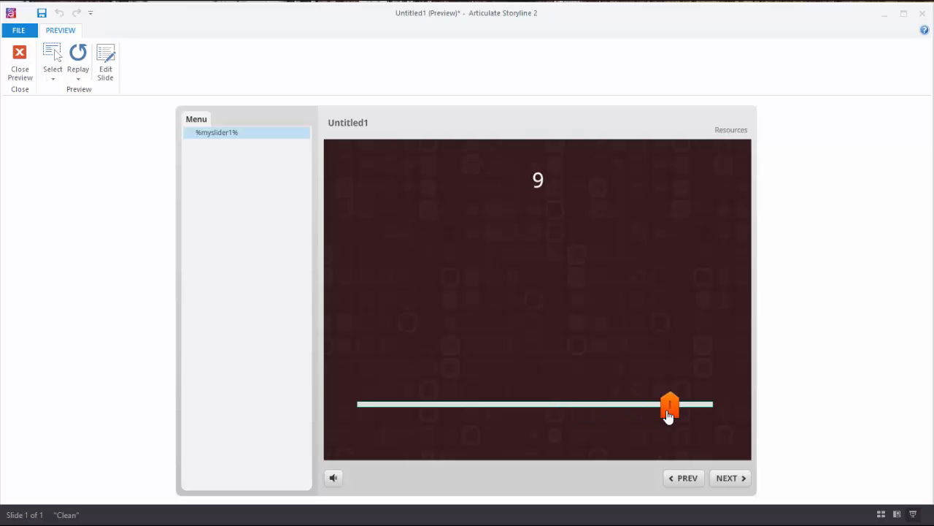
drag(671, 405, 432, 404)
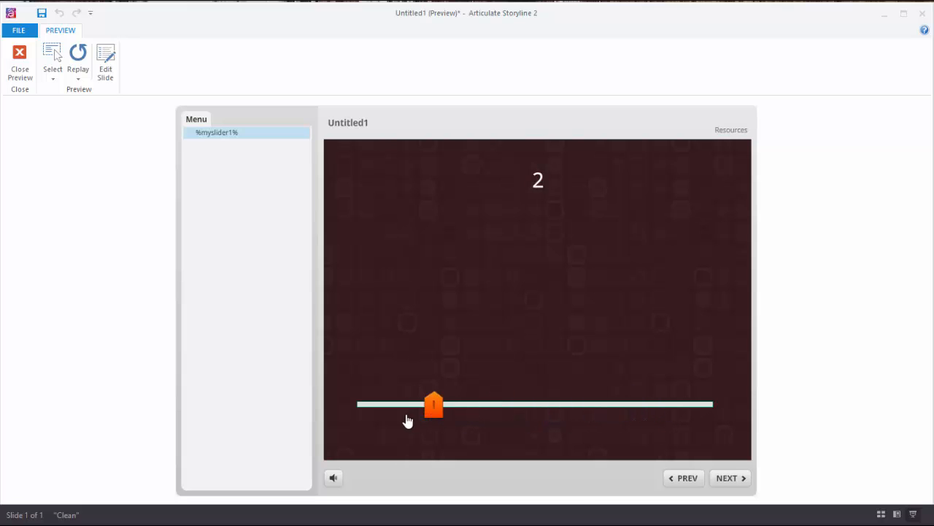
drag(433, 403, 636, 403)
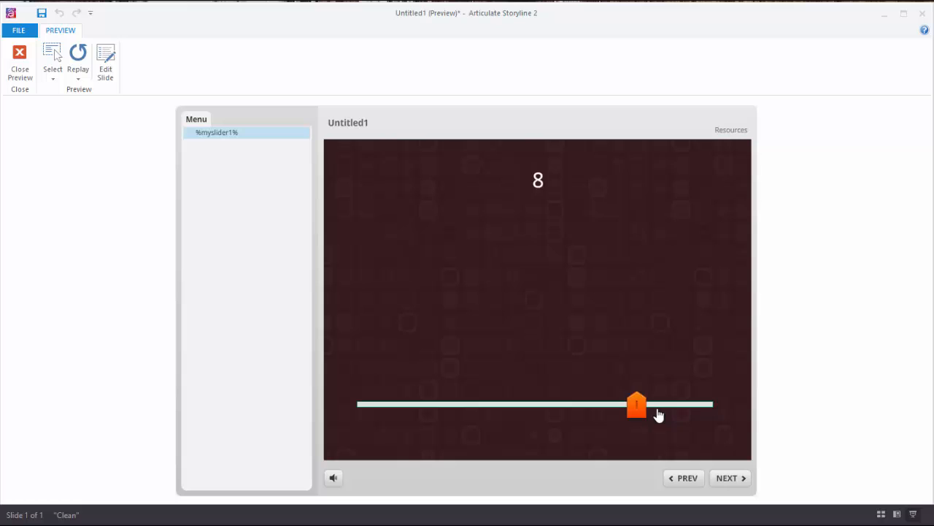
drag(637, 403, 365, 403)
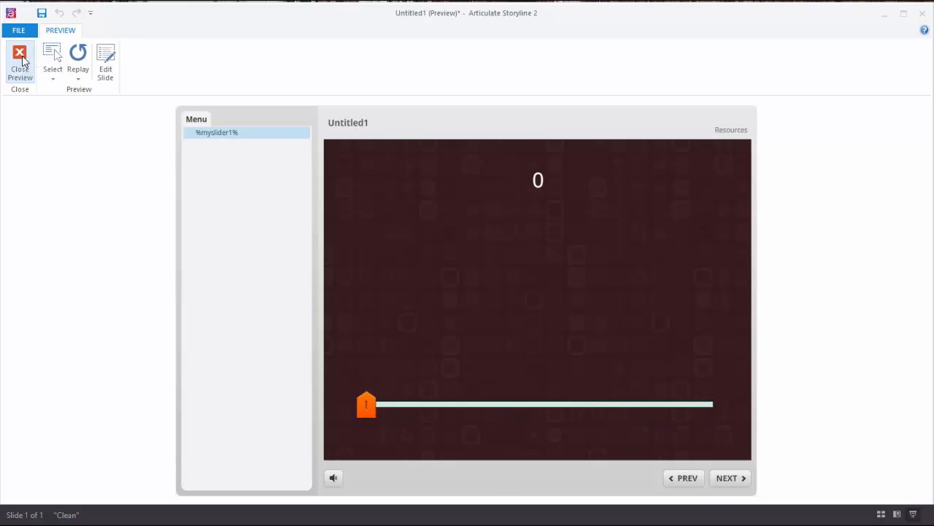
Step: Close the preview, set the slider step to 0.01, and preview this slide again
click(20, 61)
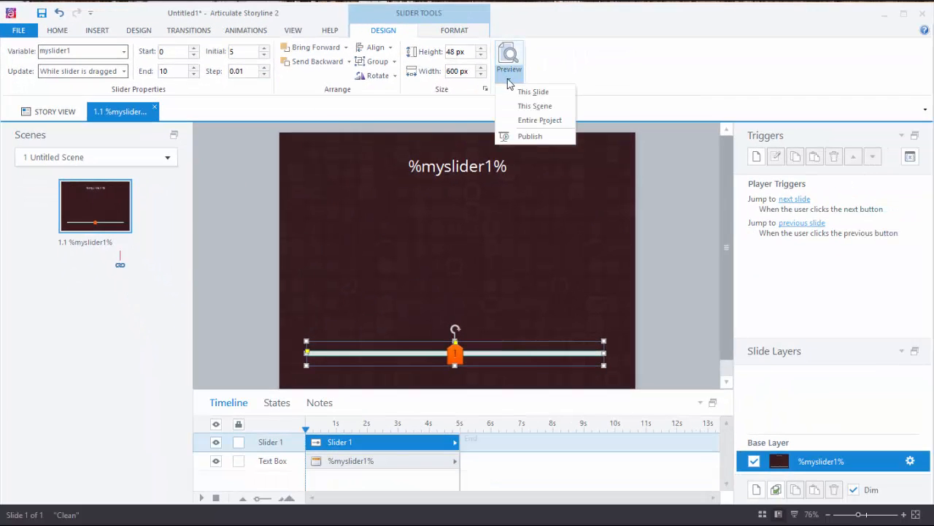
click(533, 91)
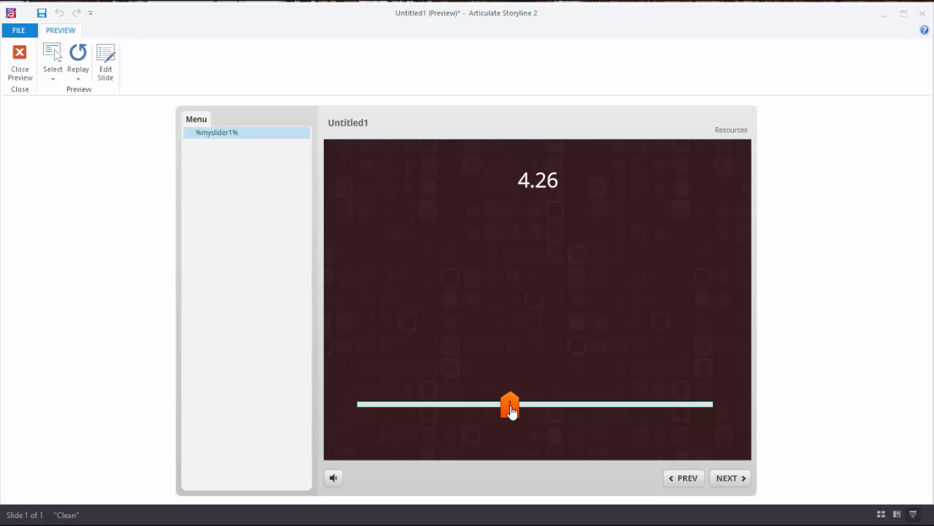
Step: Drag the slider to about 2.8, 7.3 and 7.7, watching the title show decimal values
drag(511, 406, 464, 406)
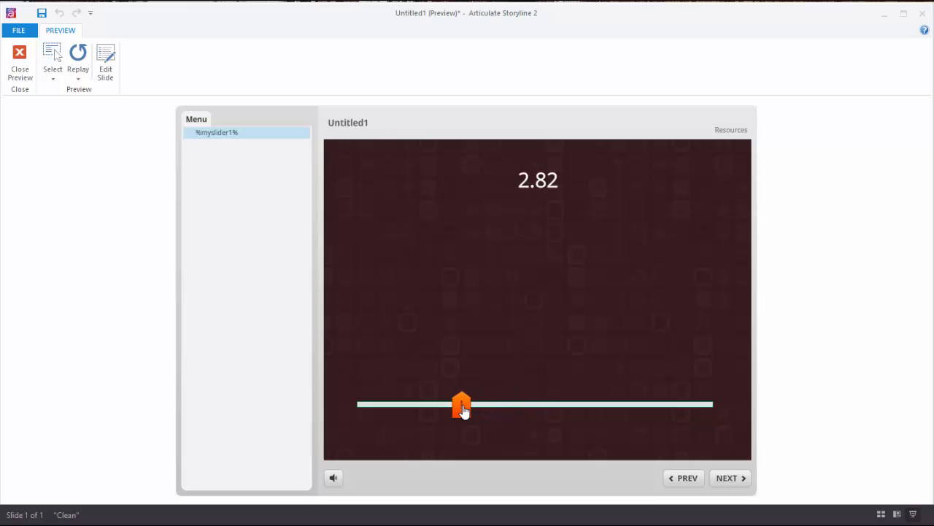
drag(462, 404, 610, 404)
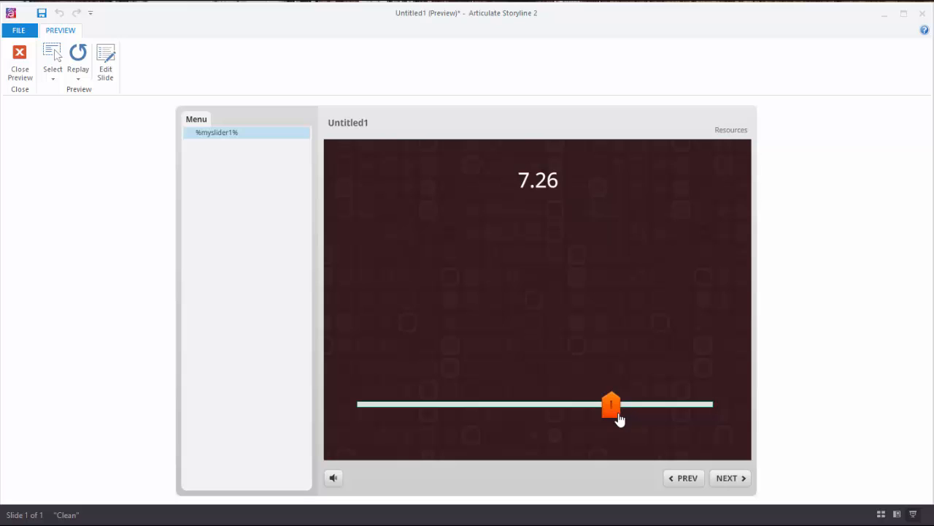
drag(610, 403, 625, 402)
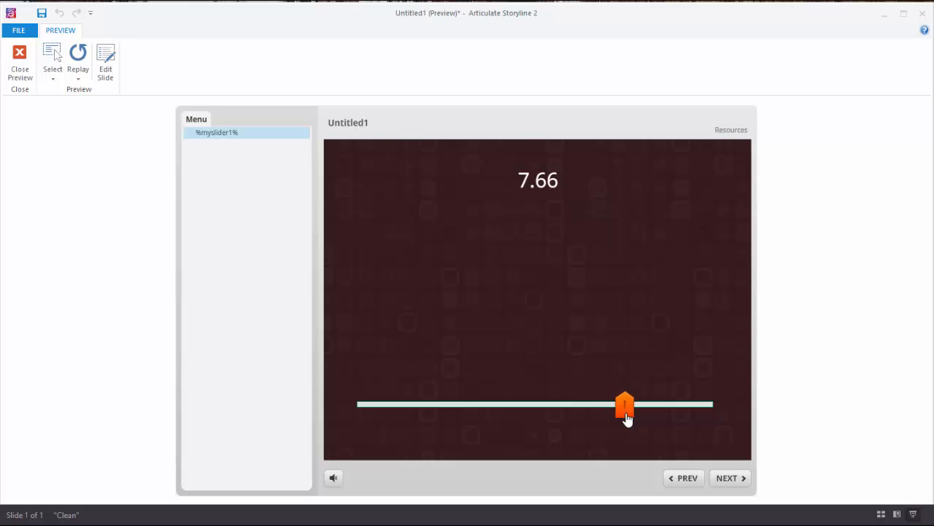